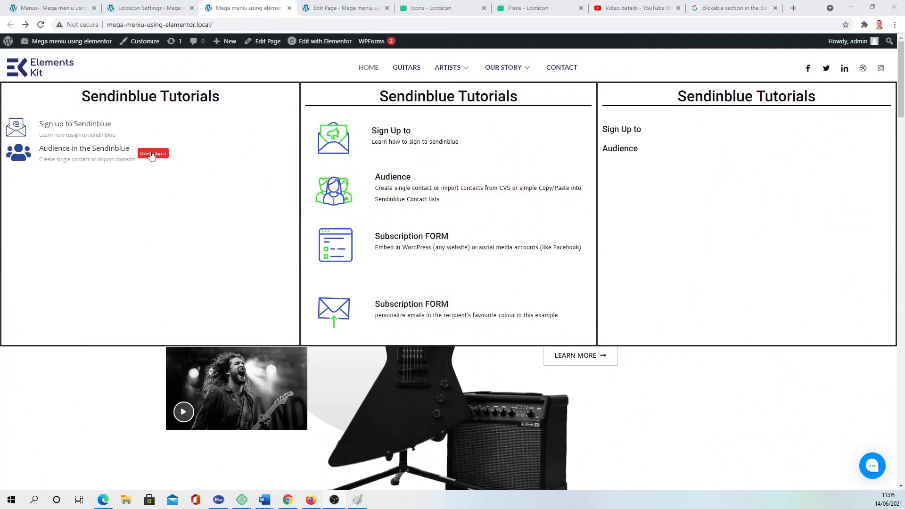
pyautogui.moveTo(366, 253)
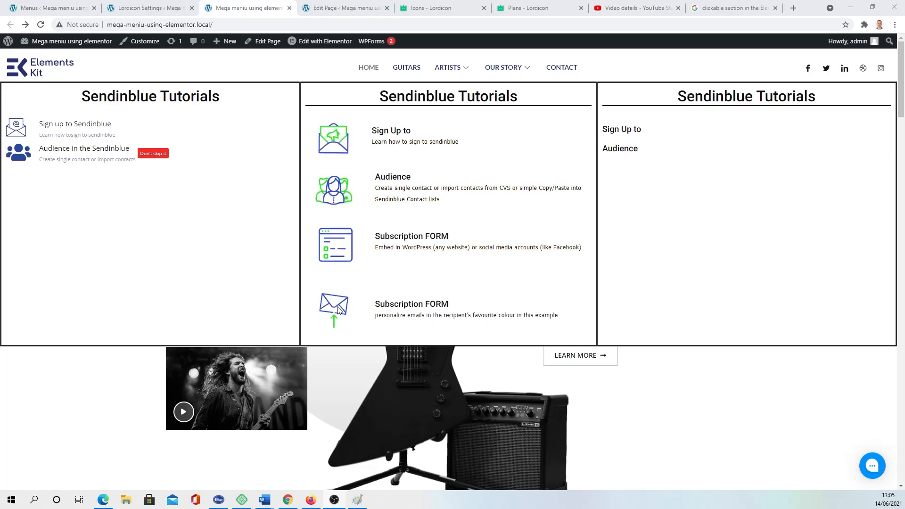
pyautogui.moveTo(367, 310)
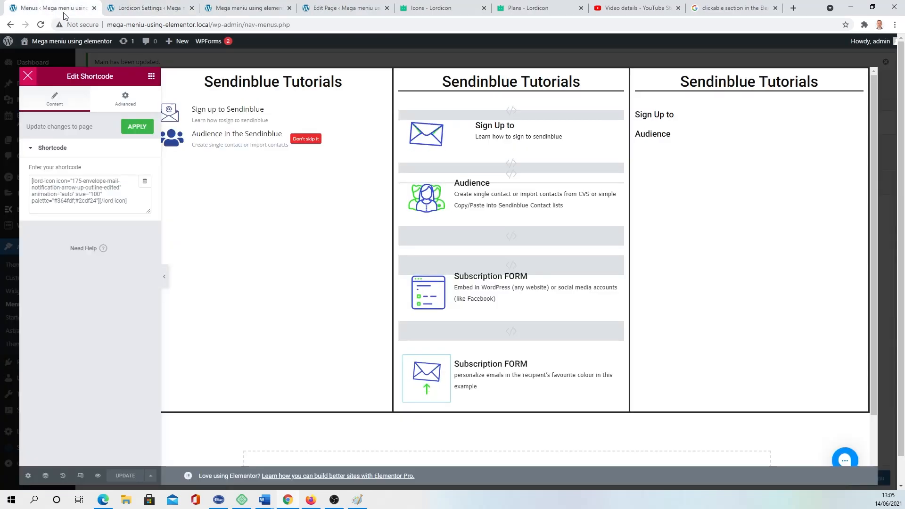
# Step: Review the Lordicon shortcode's Advanced settings, then bring up the widget library
pyautogui.click(426, 378)
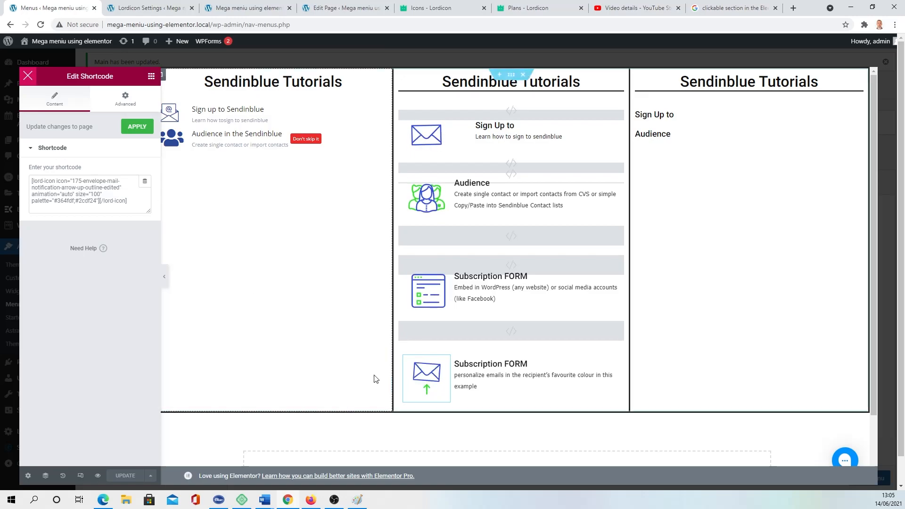
pyautogui.click(426, 378)
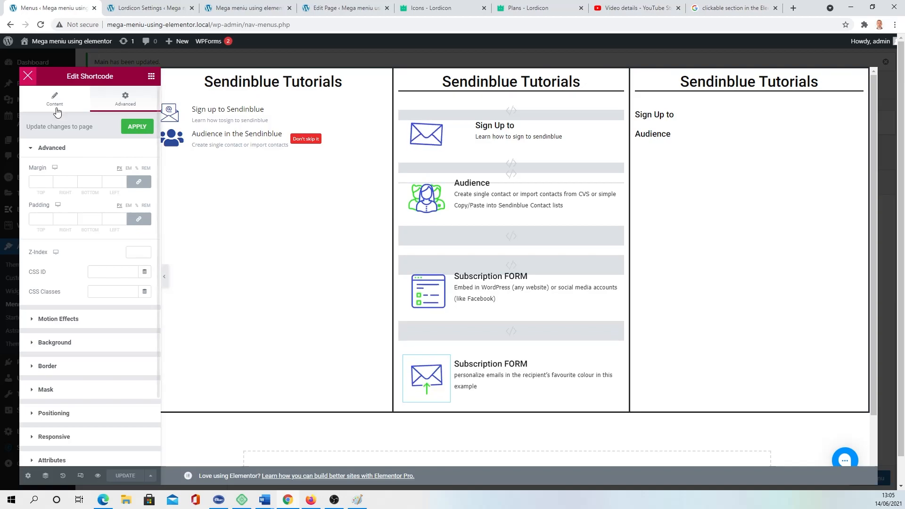
pyautogui.click(28, 76)
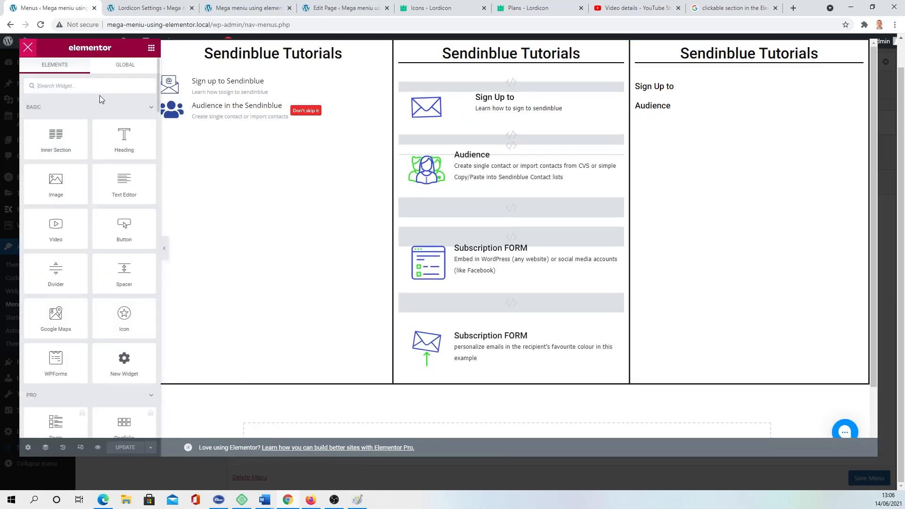
pyautogui.write('h')
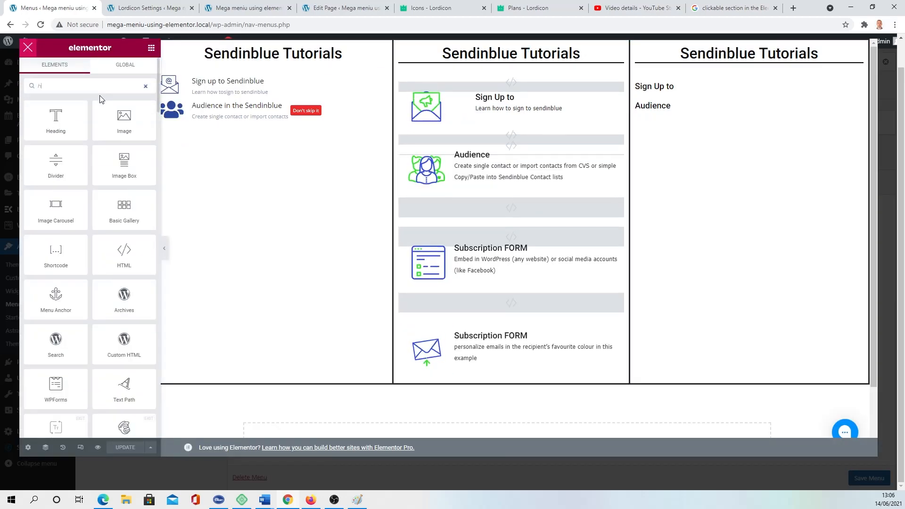
pyautogui.write('t')
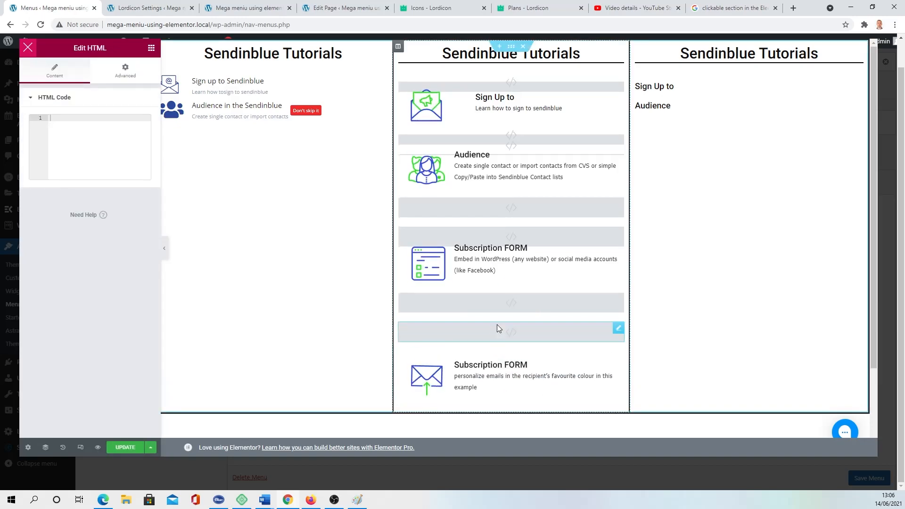
pyautogui.scroll(-3)
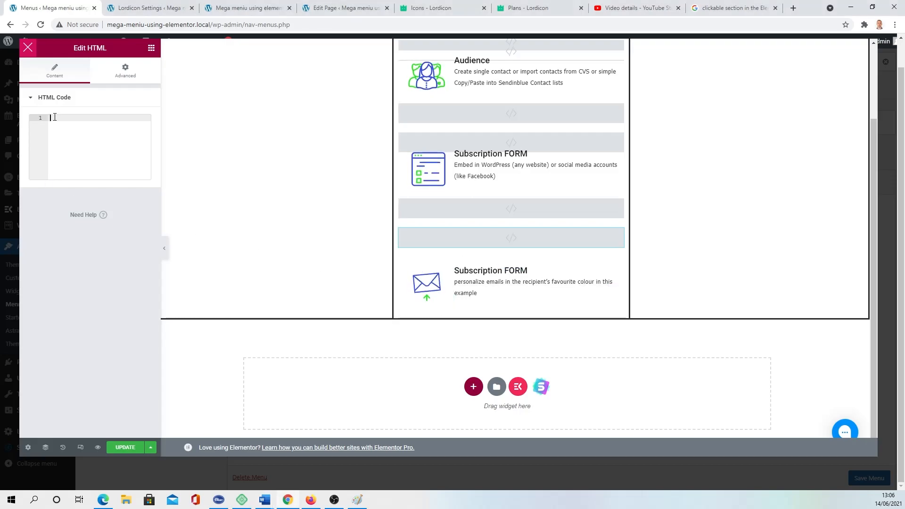
pyautogui.write('<a href="https://youtu.be')
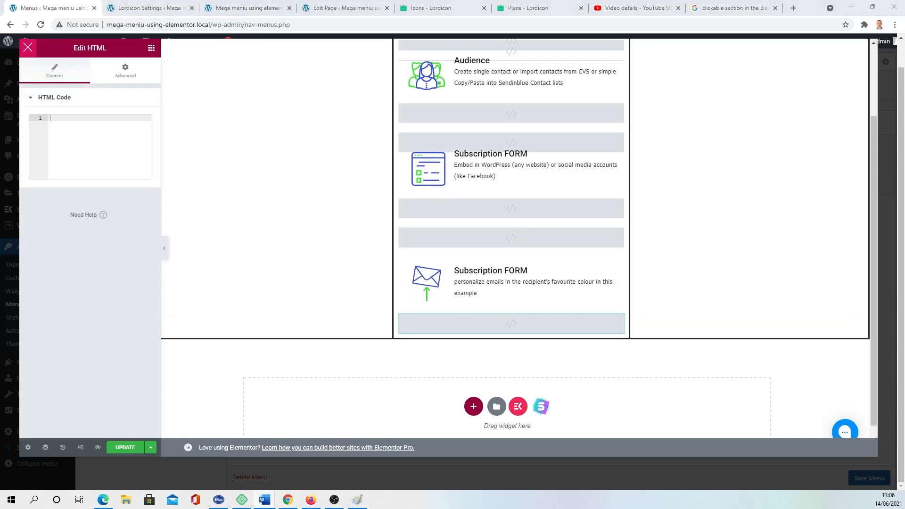
# Step: Enter '</a>' in the lower HTML widget and update the page
pyautogui.write('</a>')
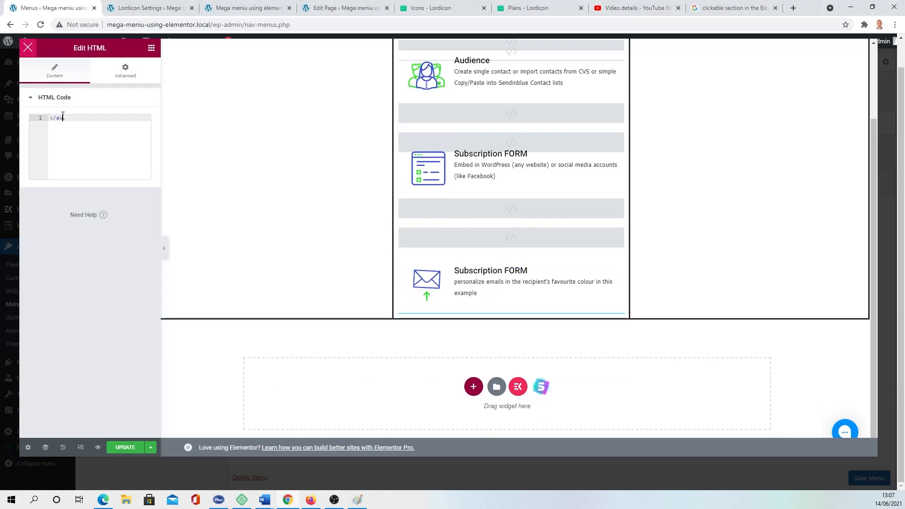
pyautogui.click(491, 282)
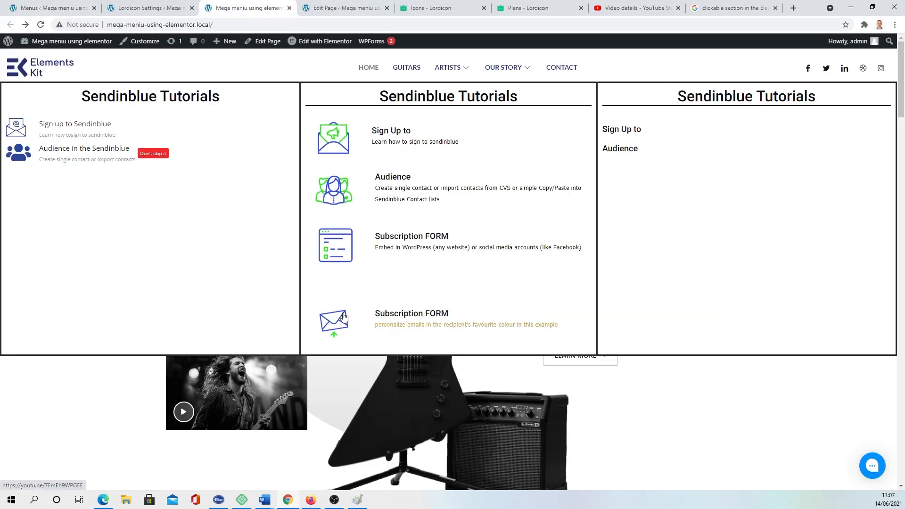
# Step: Test the last item's link to the Sendinblue YouTube video, then navigate back
pyautogui.click(333, 321)
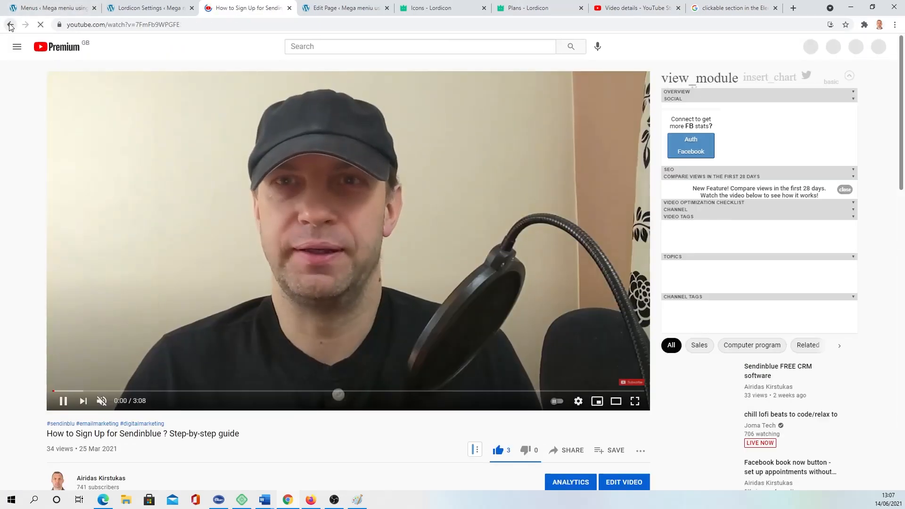
pyautogui.click(9, 24)
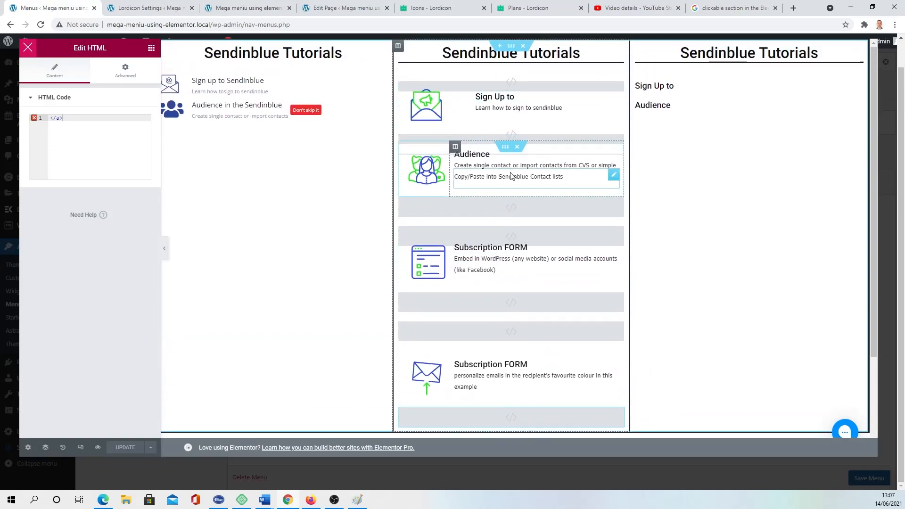
pyautogui.scroll(-3)
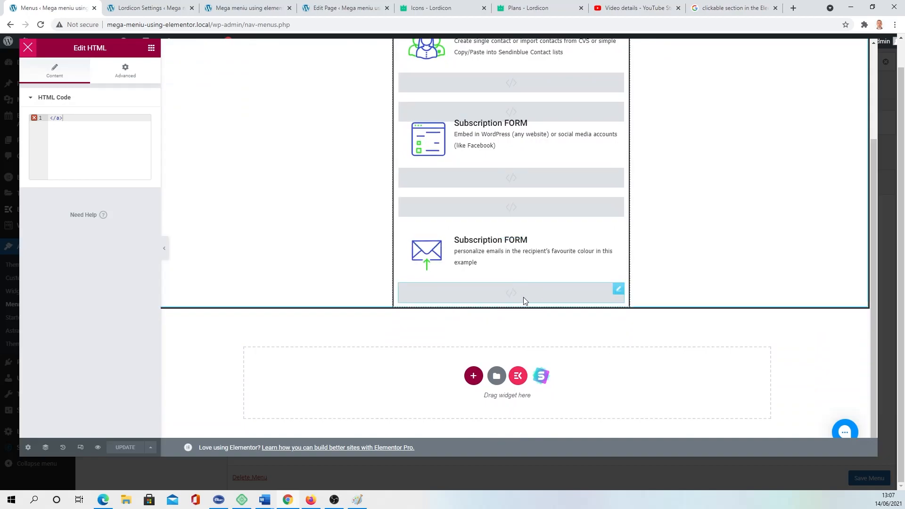
pyautogui.scroll(3)
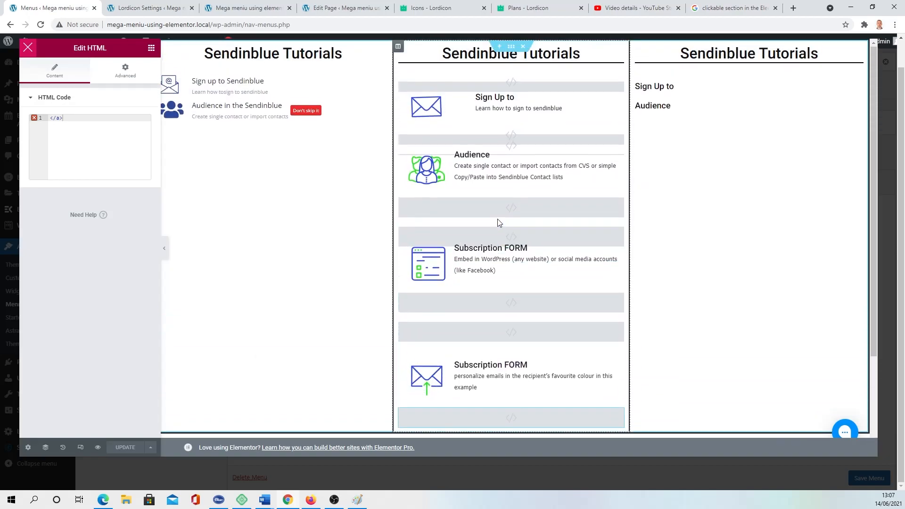
pyautogui.click(511, 262)
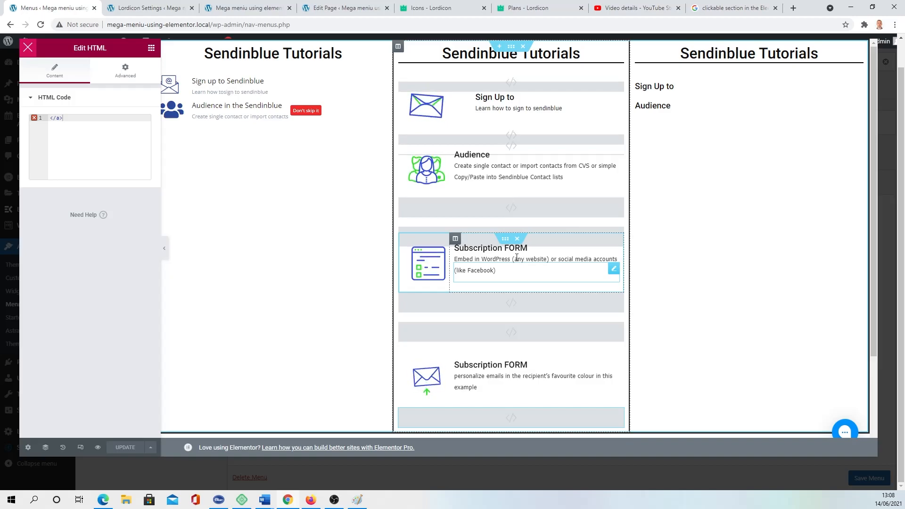